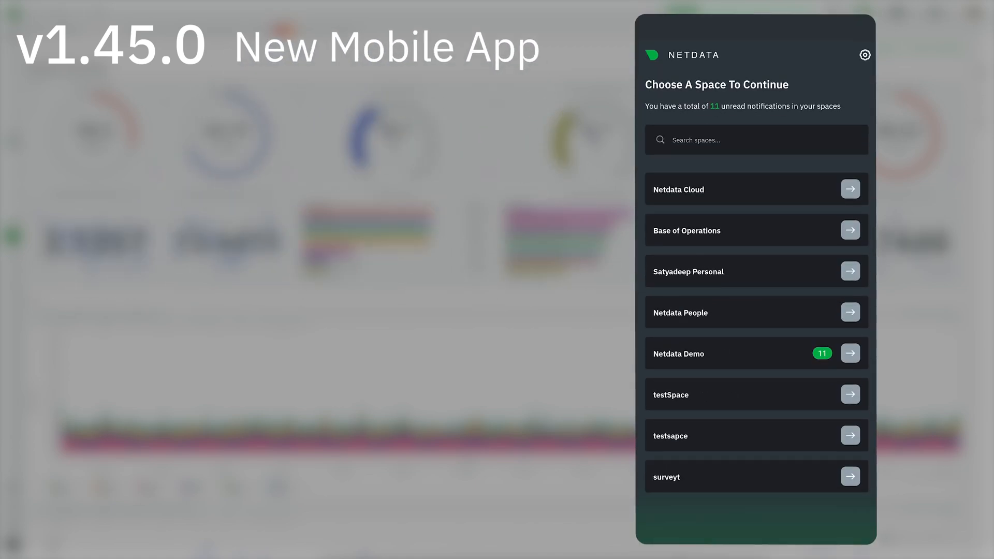
Open the Netdata Demo space and view the nginx_last_collected_secs alert details
click(850, 353)
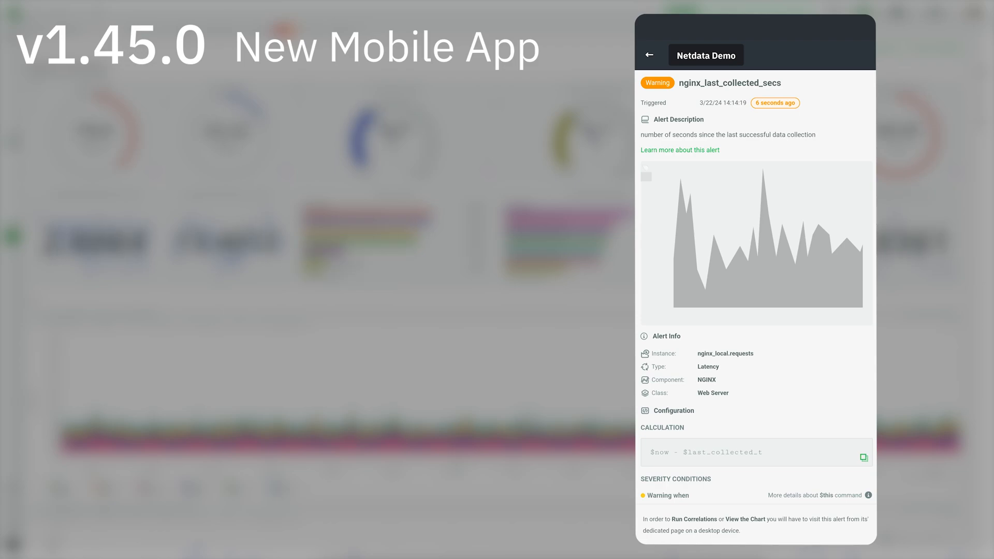
scroll(down, 3)
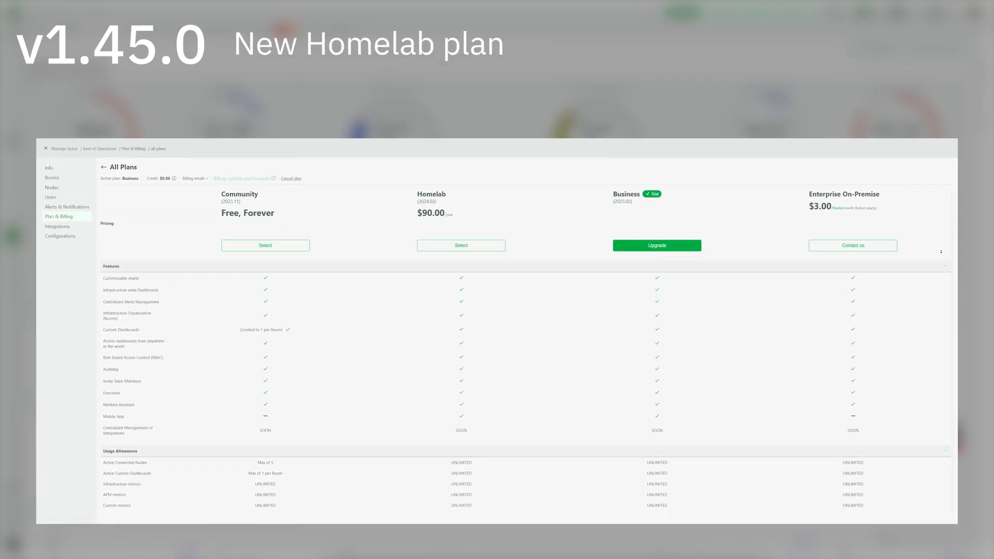
scroll(down, 3)
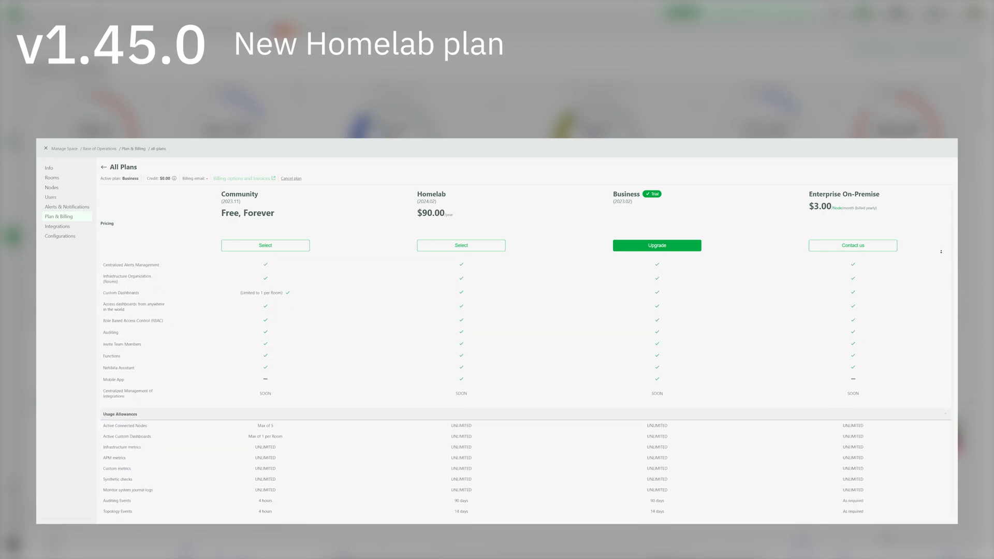
scroll(down, 3)
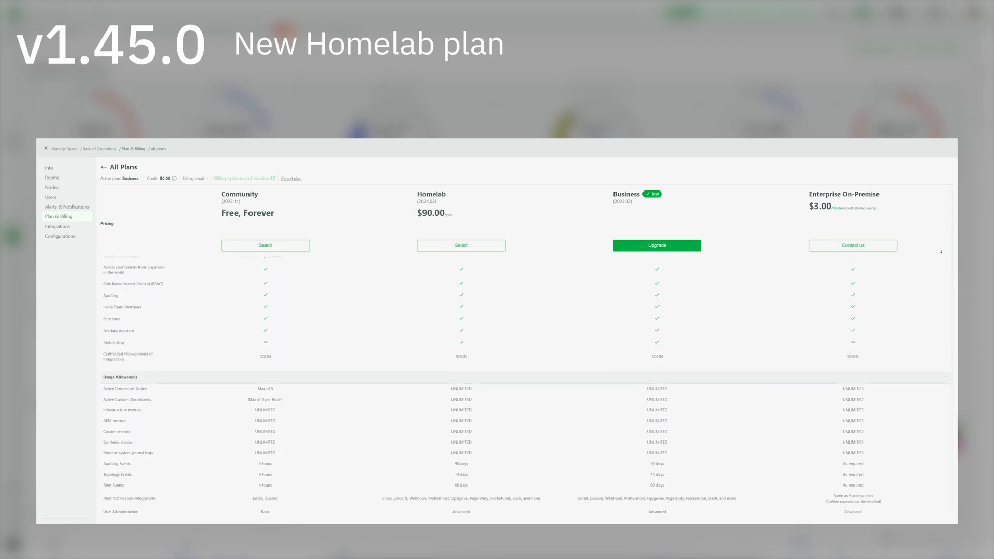
scroll(down, 3)
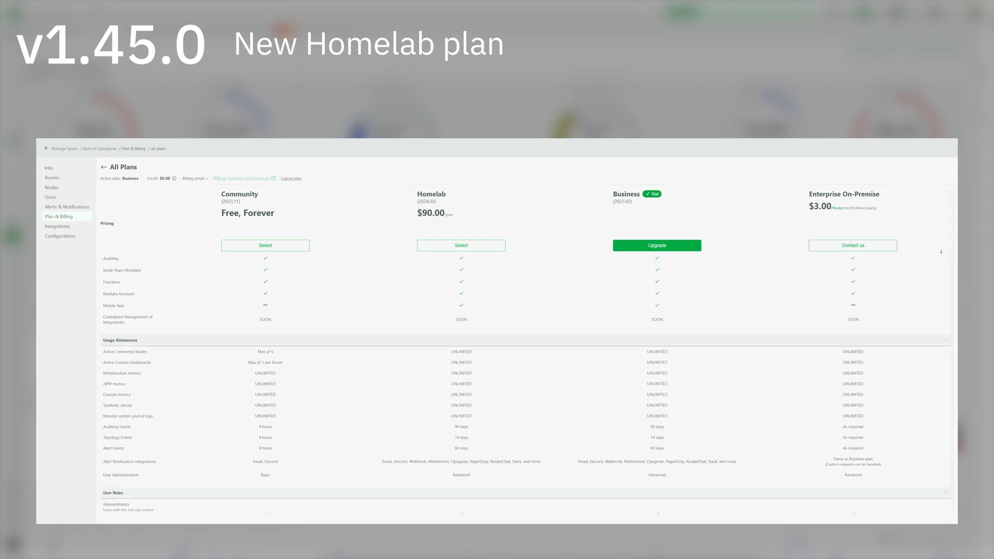
scroll(down, 3)
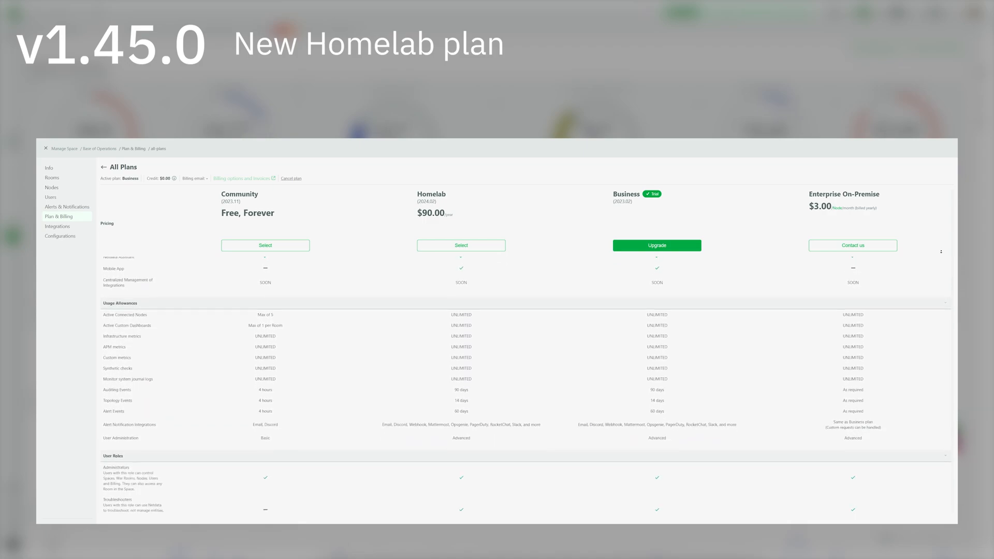
scroll(down, 3)
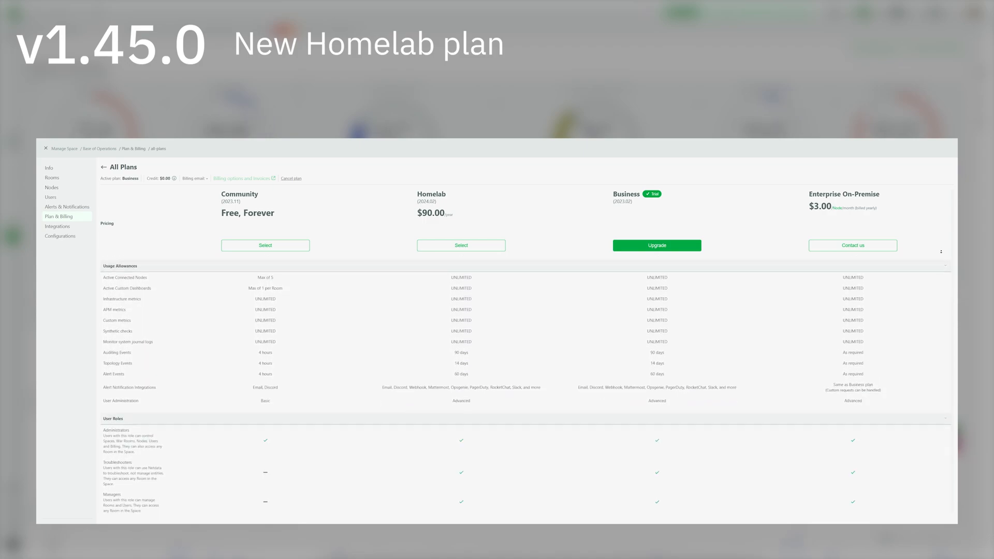
scroll(down, 3)
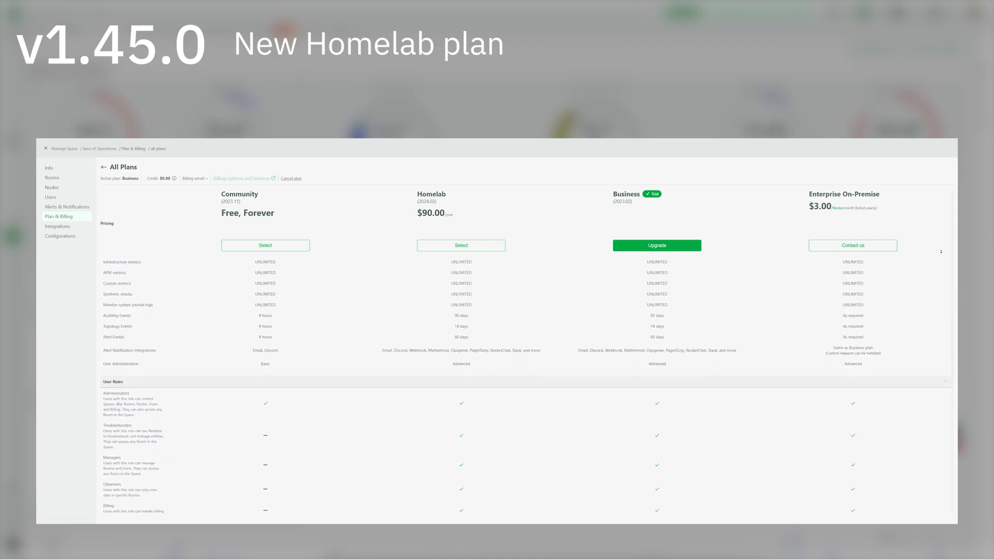
scroll(down, 3)
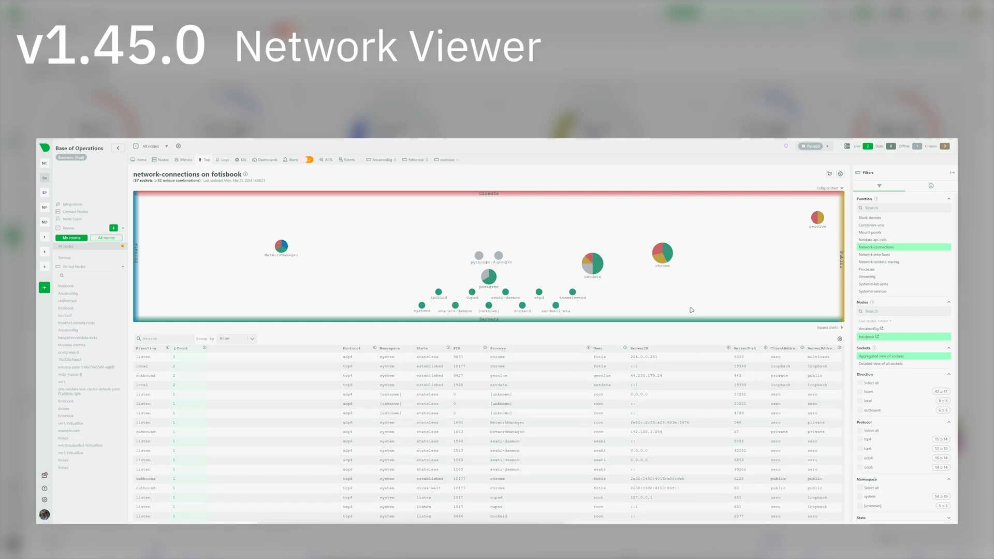
List sockets individually, filtered to listening udp4, sorted by local IP address
click(813, 147)
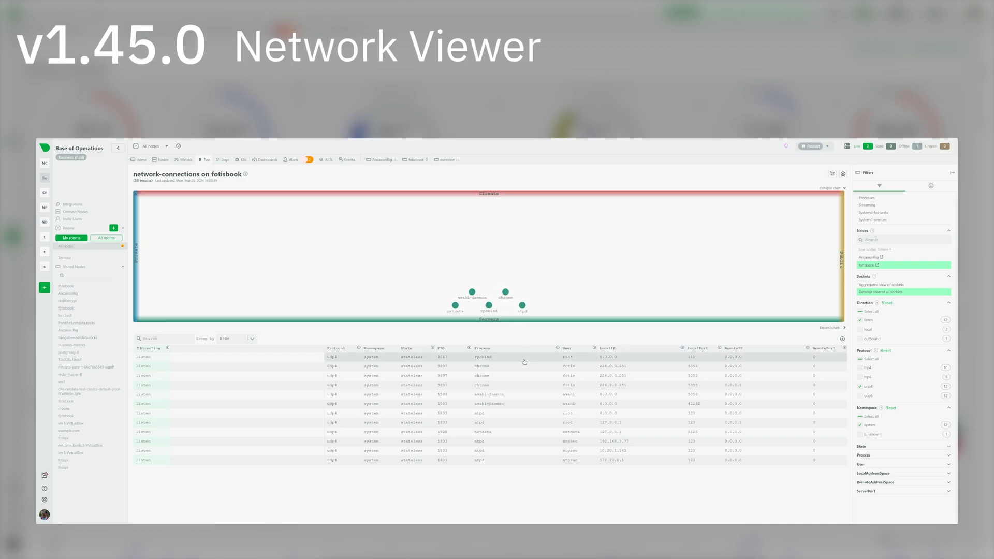
mouse_move(608, 356)
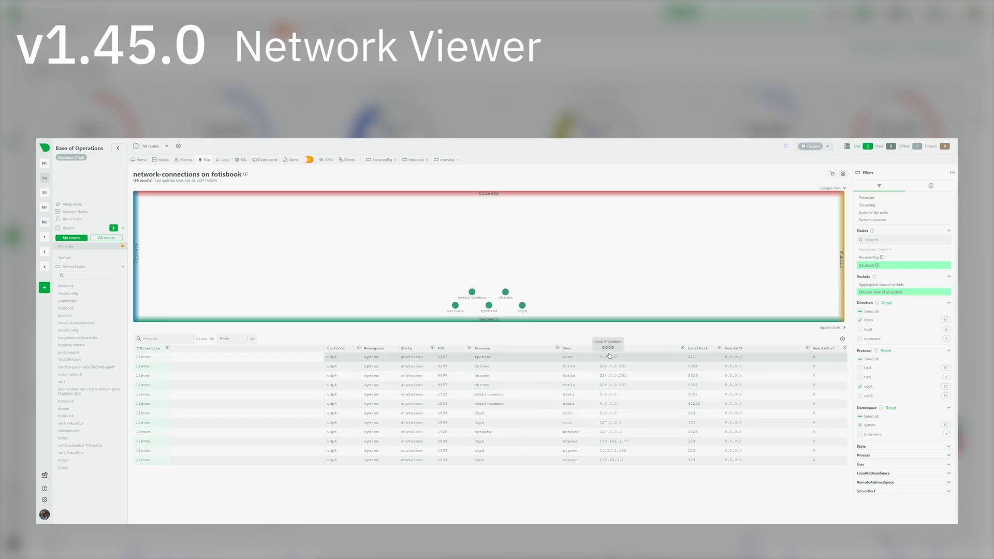
click(608, 348)
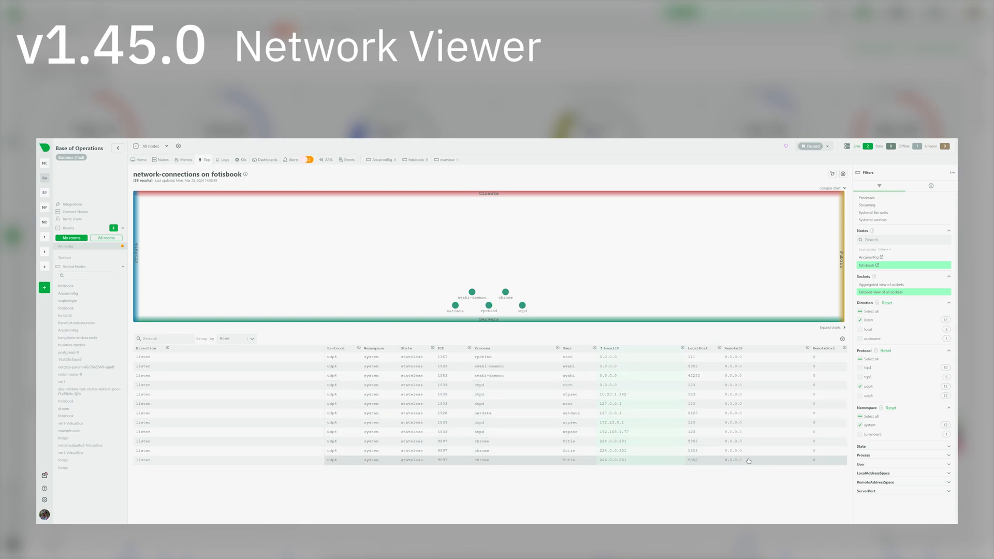
click(810, 147)
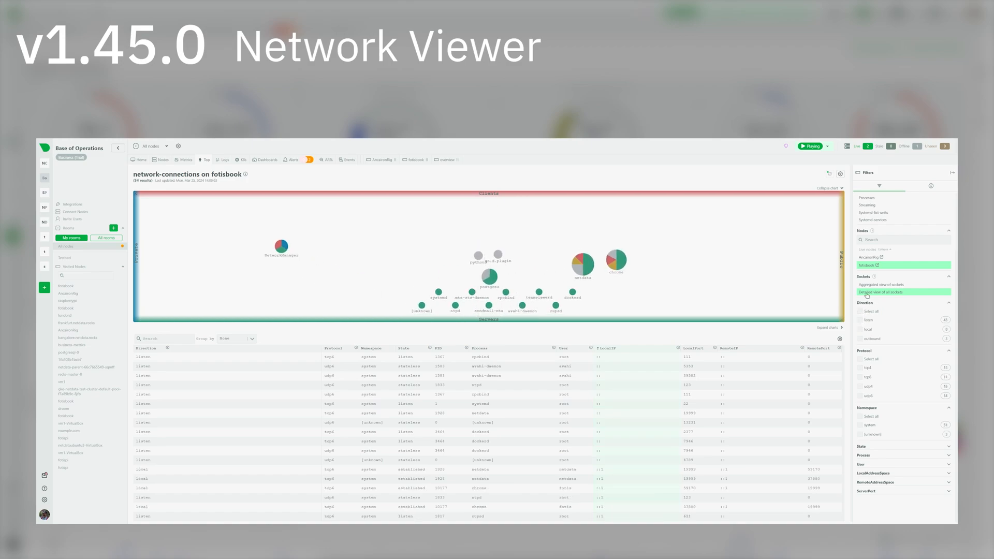
Show aggregated outbound sockets only and inspect the netdata connection's row info
click(890, 285)
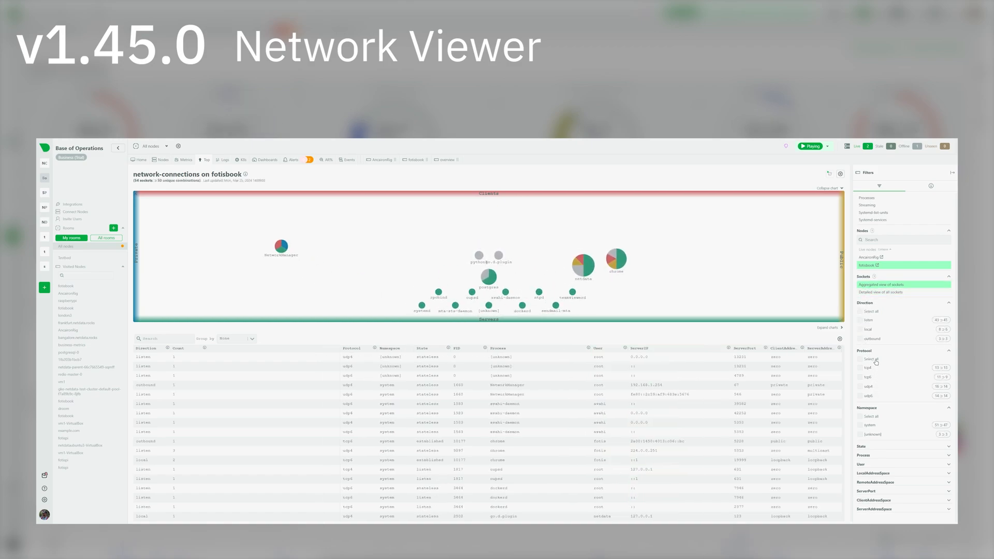
click(859, 338)
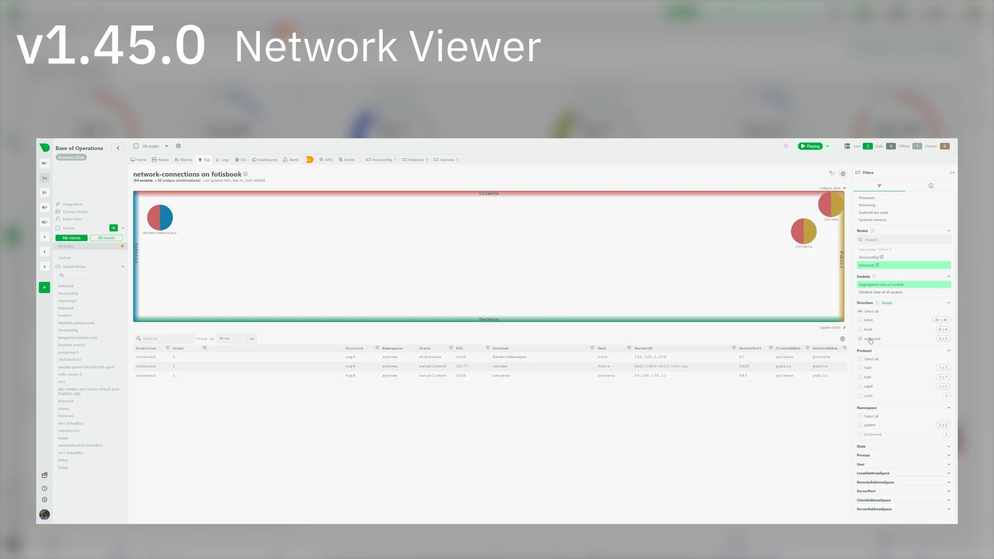
click(811, 146)
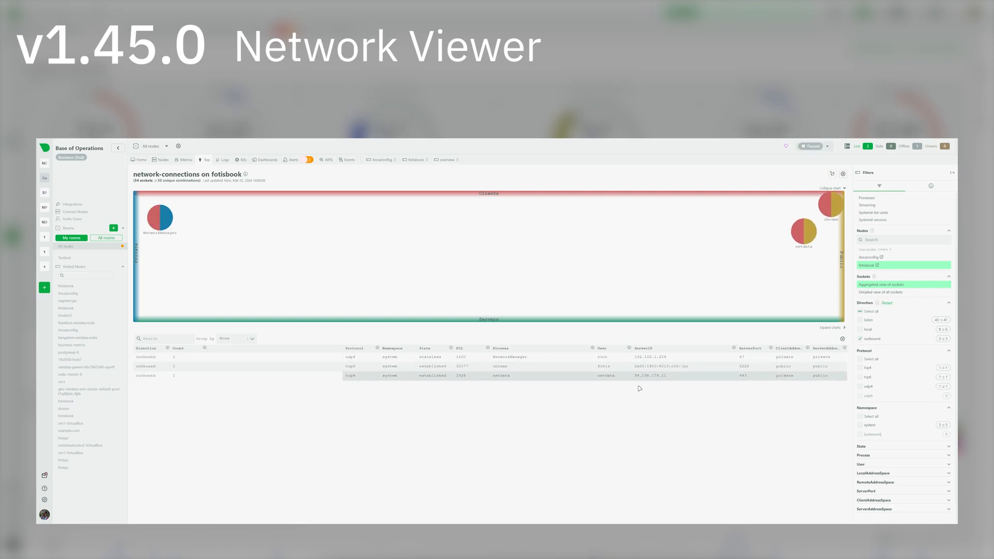
click(501, 375)
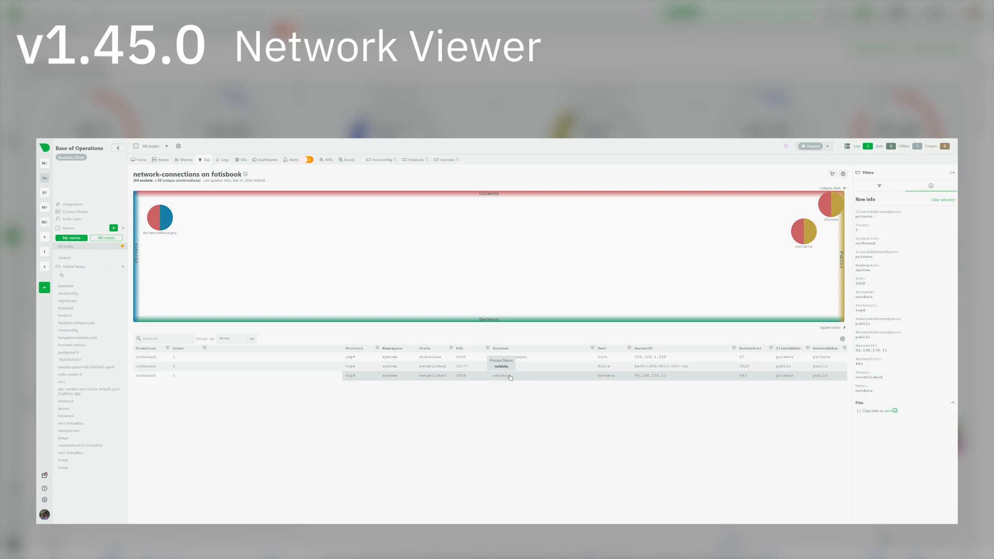
click(814, 146)
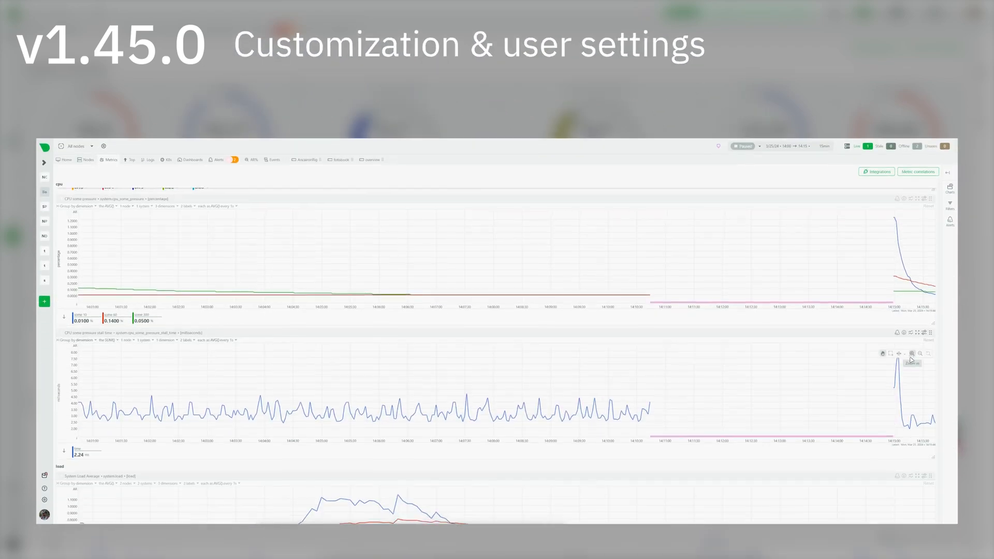
Create a Personal-scope settings snapshot named 'setting'
scroll(down, 3)
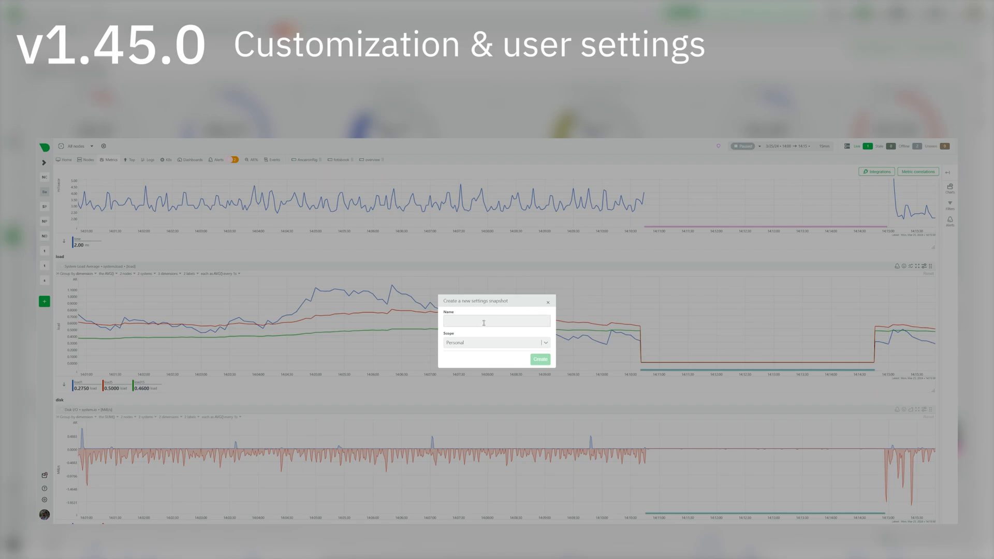
text(setting)
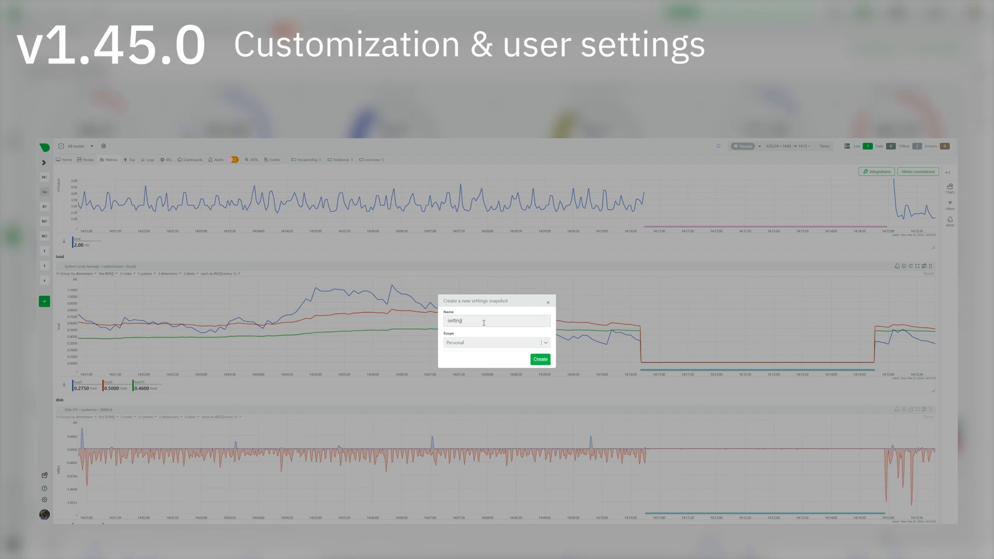
click(540, 359)
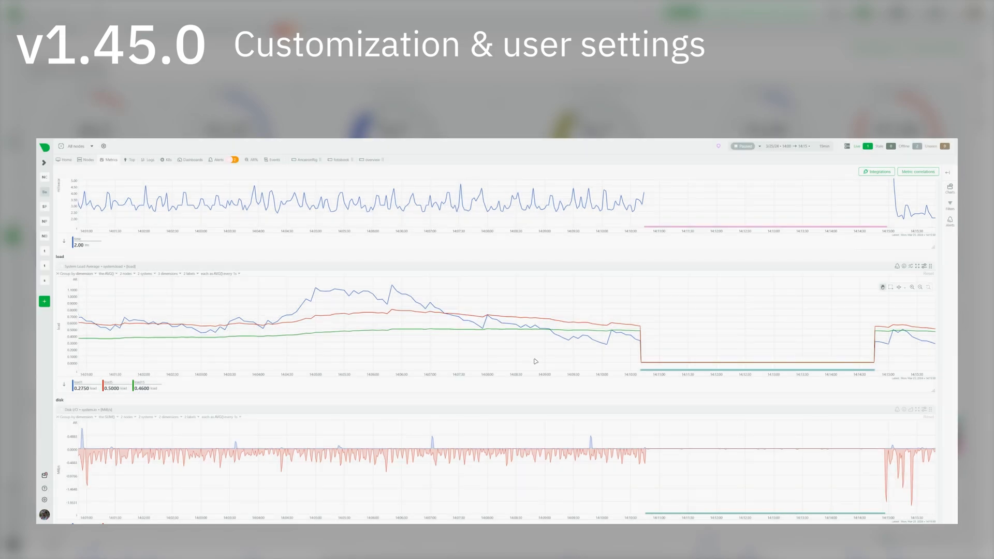
mouse_move(314, 298)
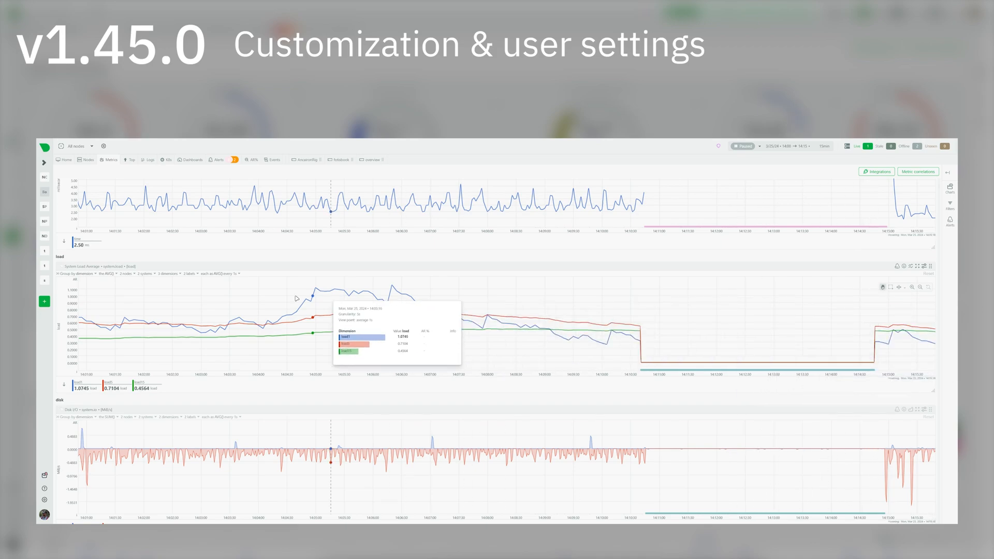
Switch the load chart to Stacked Bar and view the Average/Sum/Minimum/Maximum aggregation options
click(167, 273)
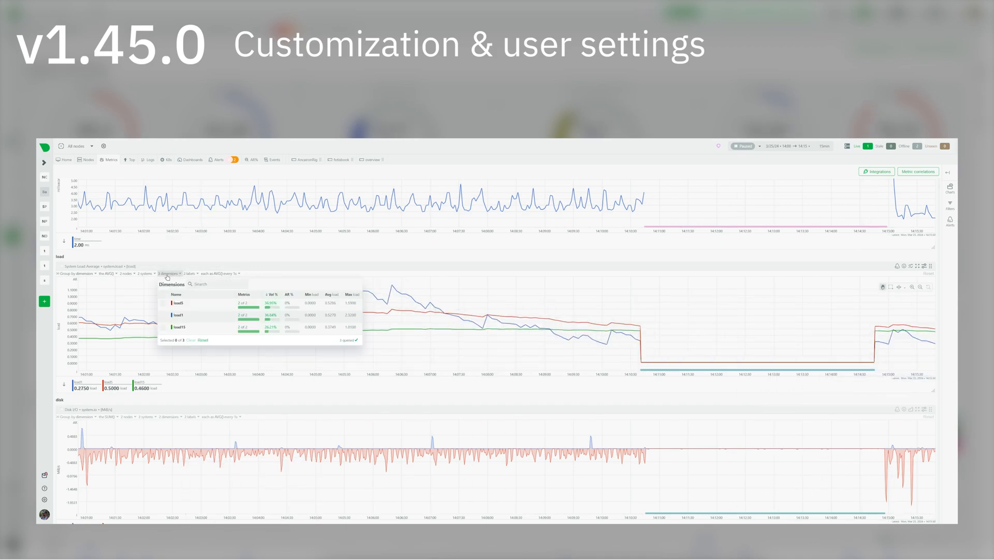
click(910, 273)
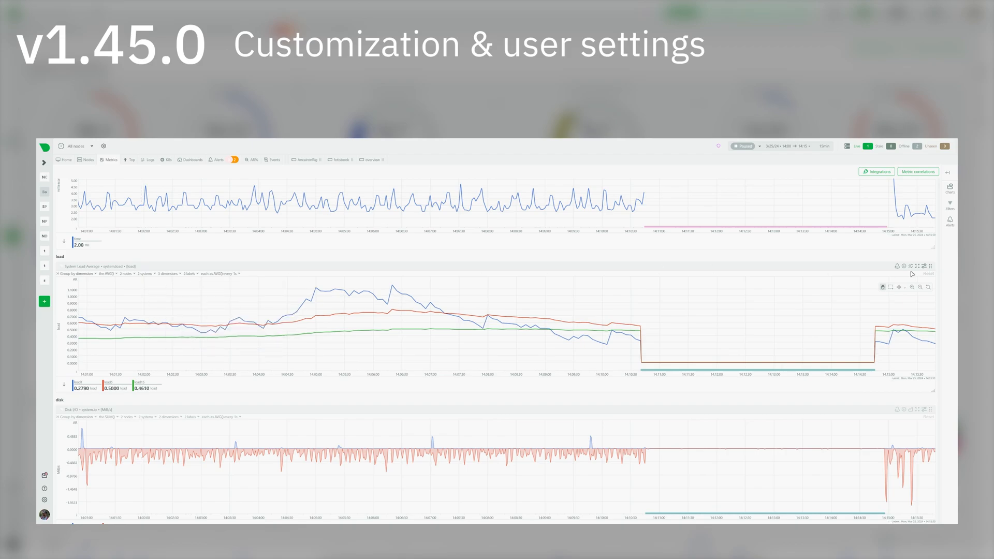
click(921, 266)
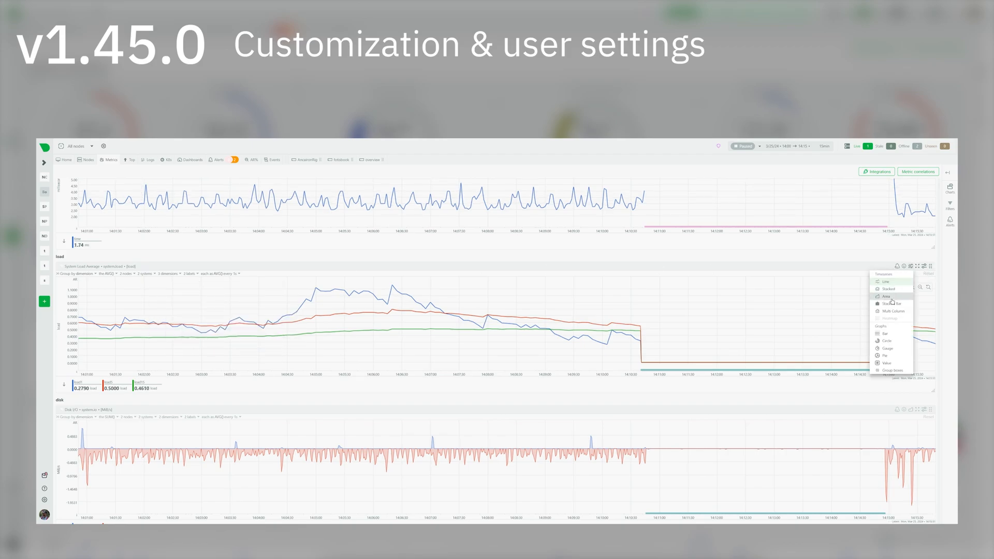
click(891, 303)
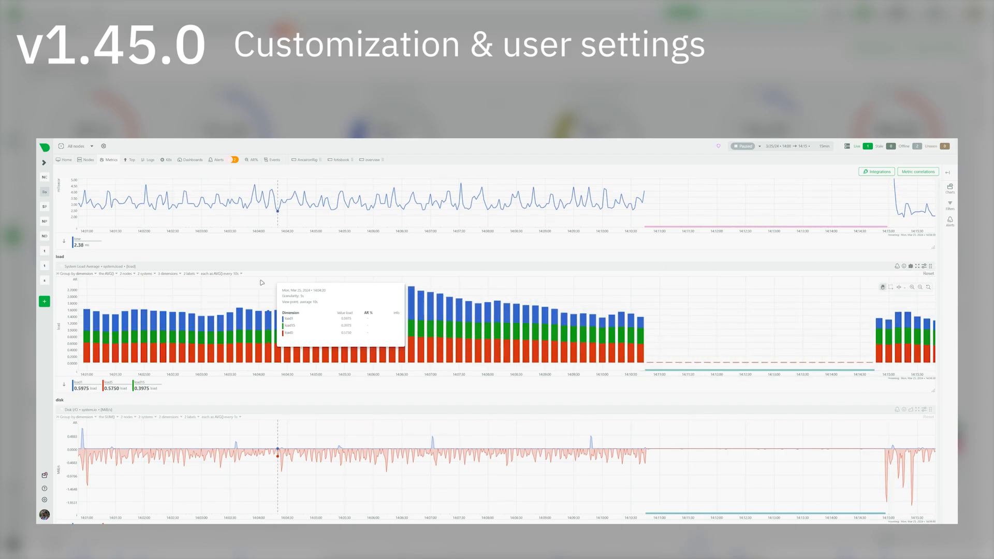
click(104, 274)
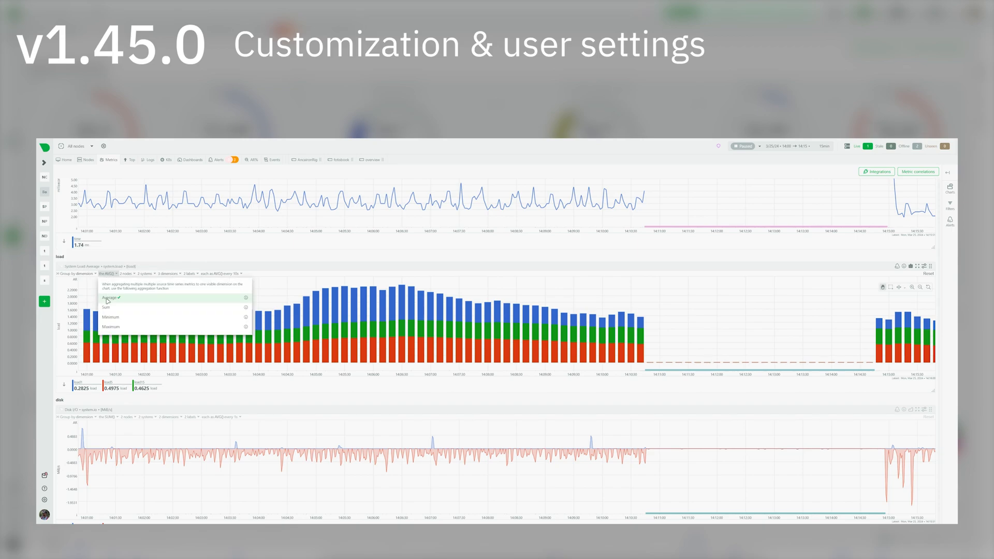
click(108, 308)
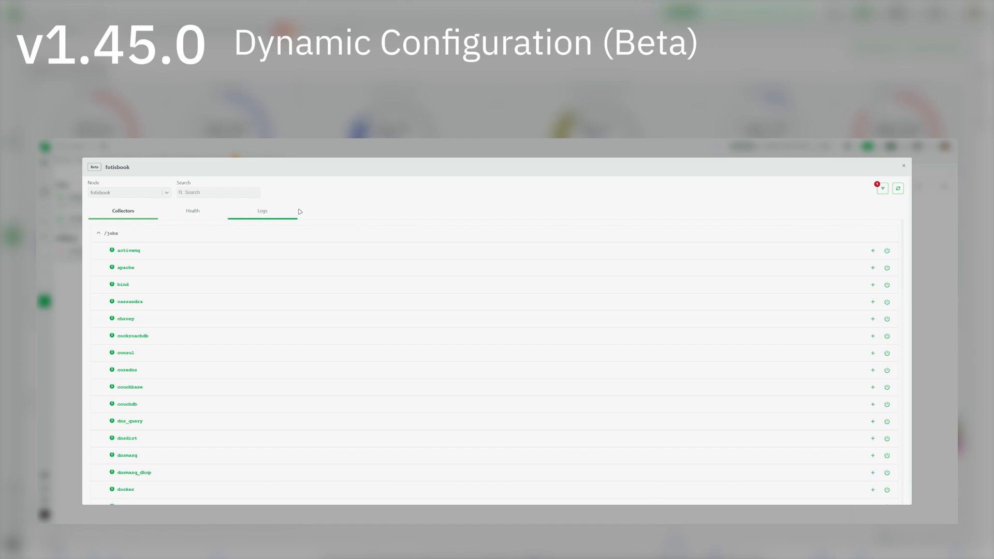
Review a new ActiveMQ collector's Filtering, TLS and Headers settings, then close the form
click(873, 250)
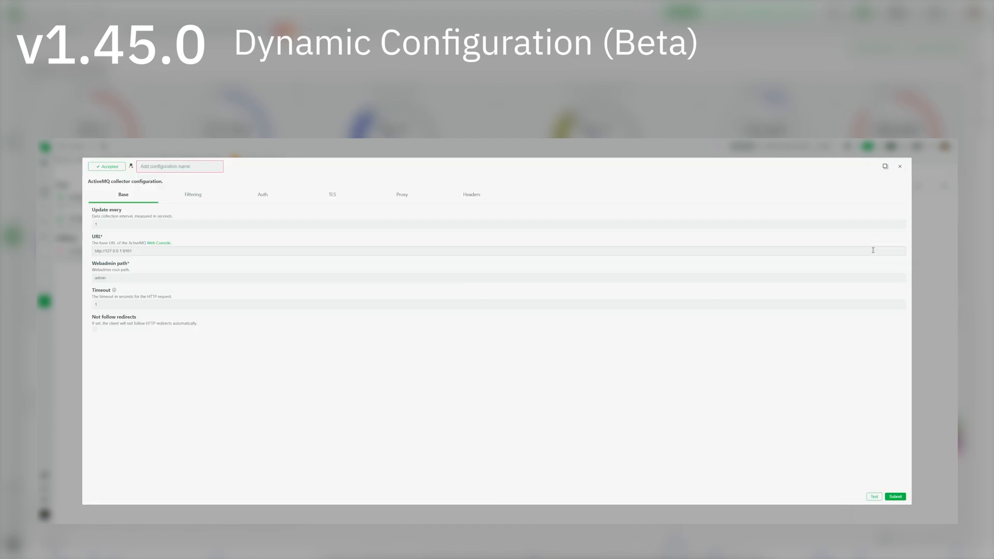
click(193, 195)
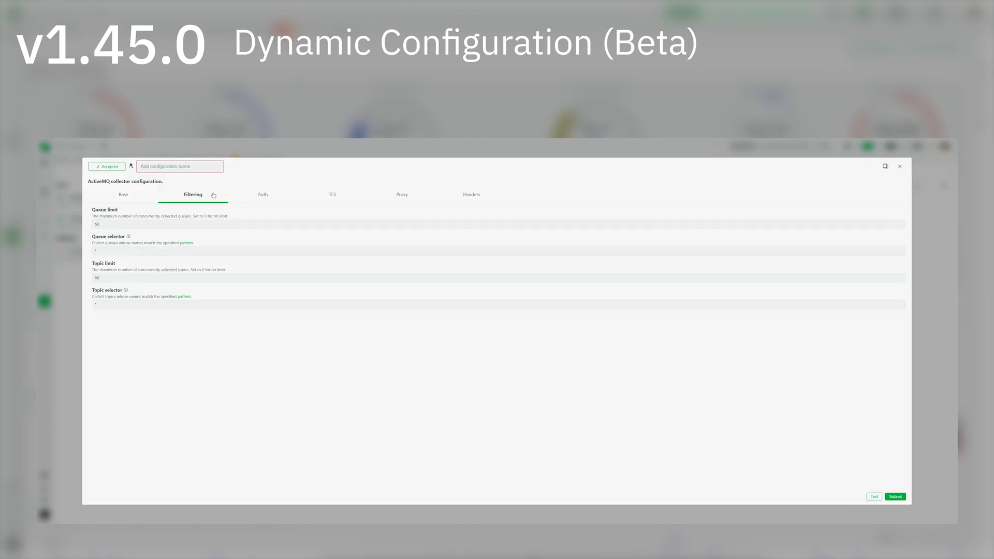
click(332, 195)
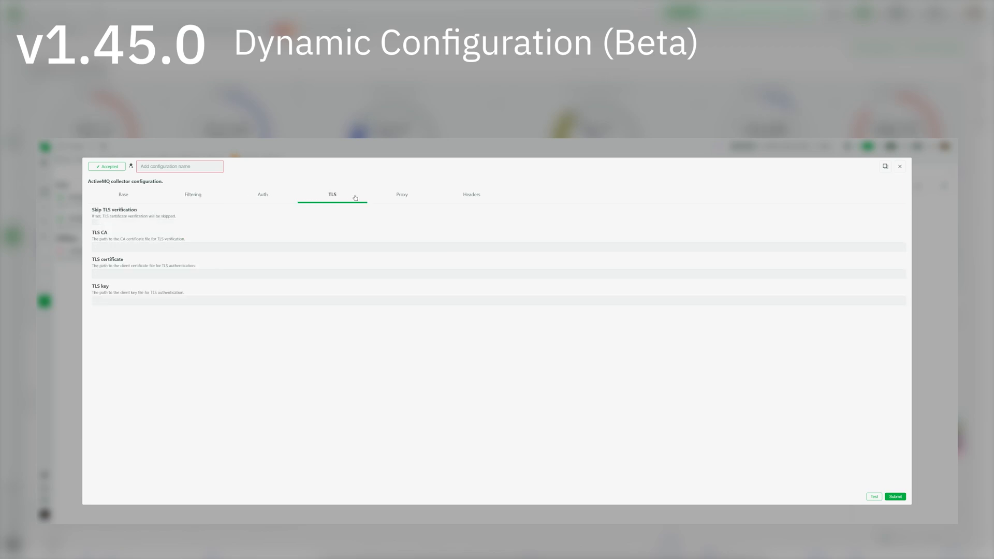
click(472, 195)
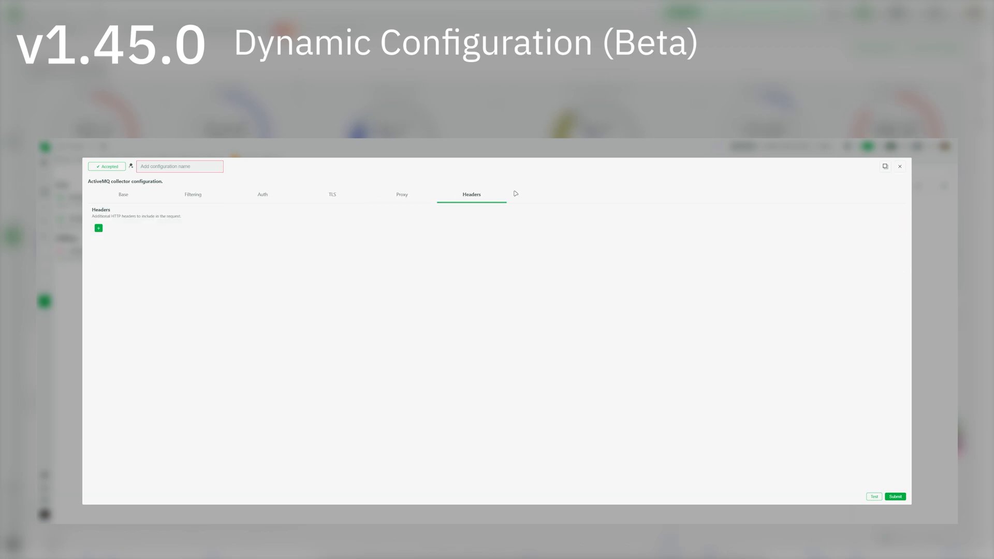
click(900, 167)
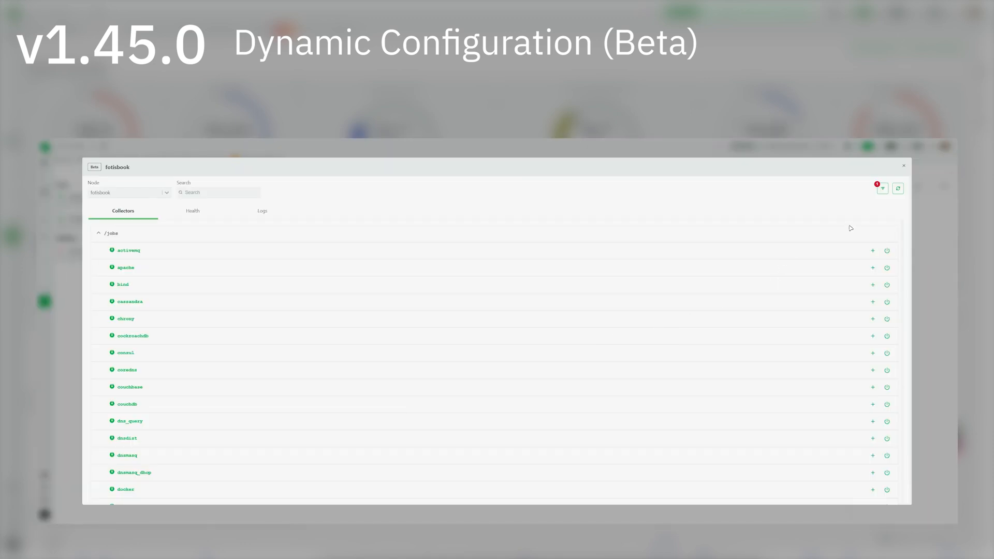
click(192, 211)
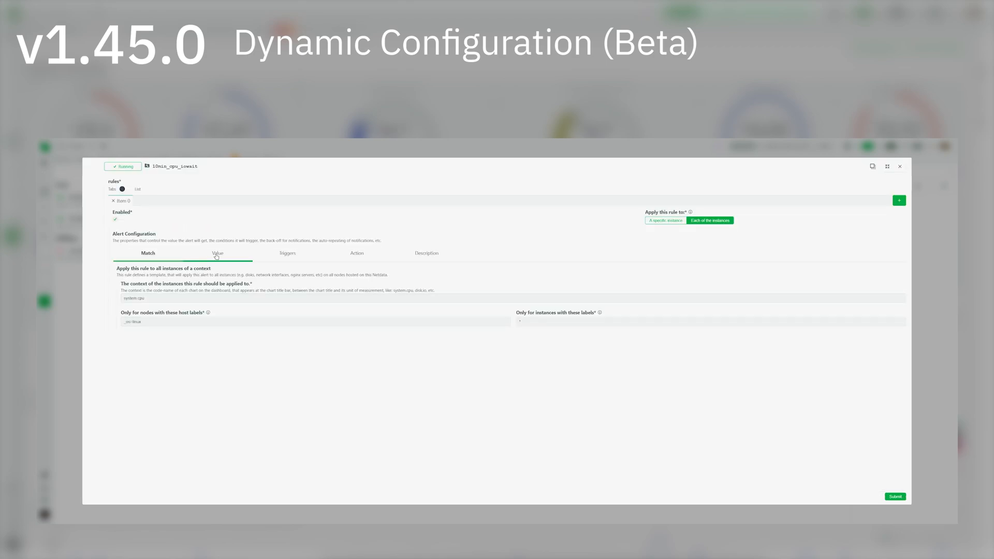
Review the 10min_cpu_iowait alert triggers, then show the running systemd-journal log job
click(287, 253)
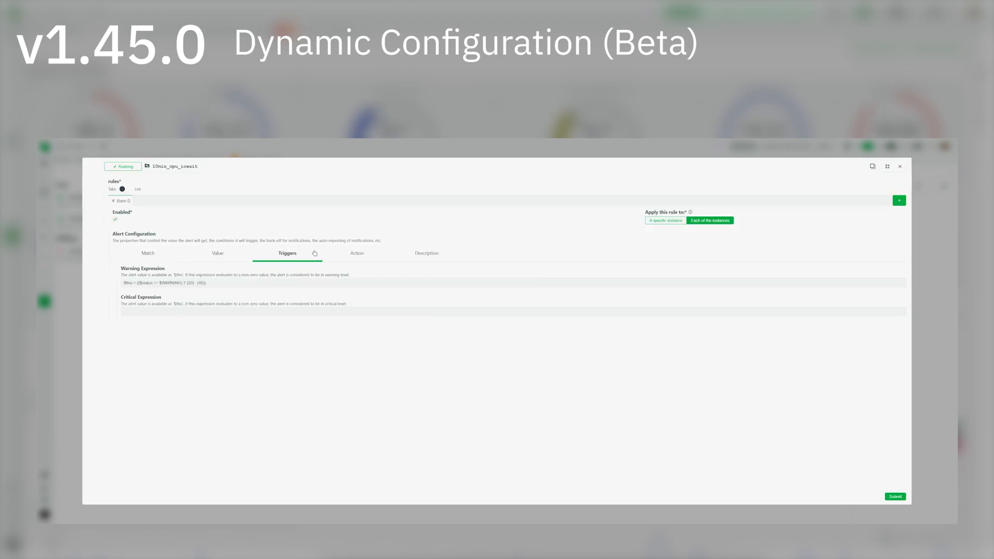
click(426, 253)
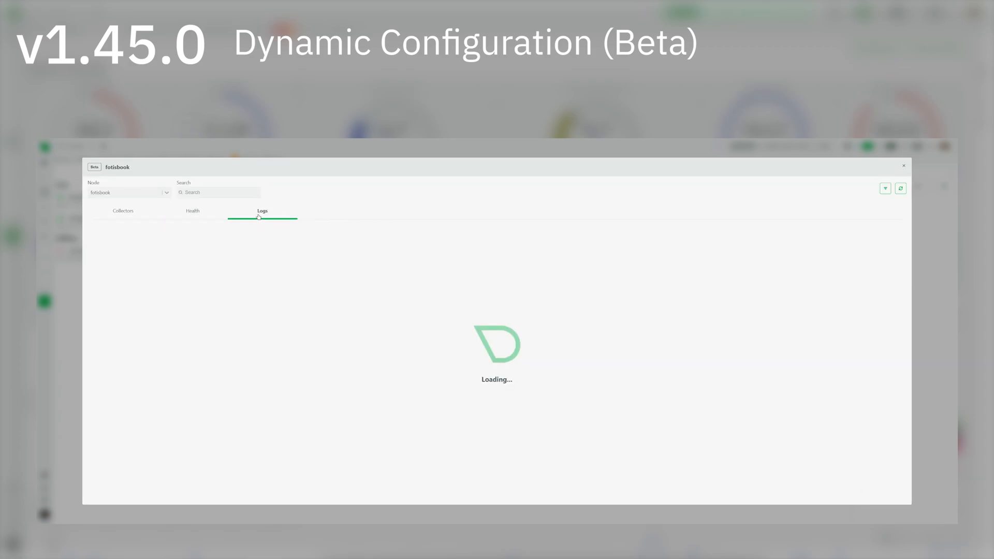
click(262, 211)
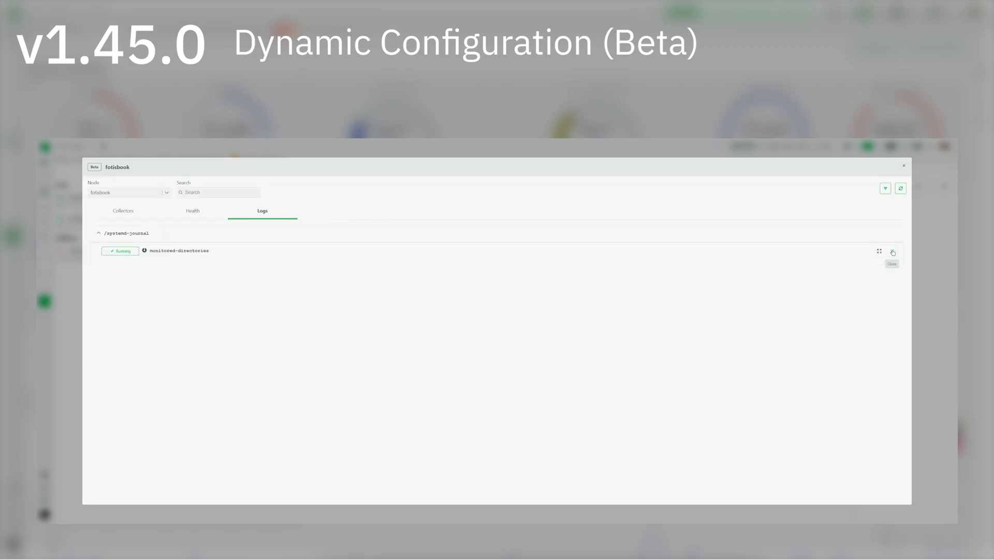
click(881, 251)
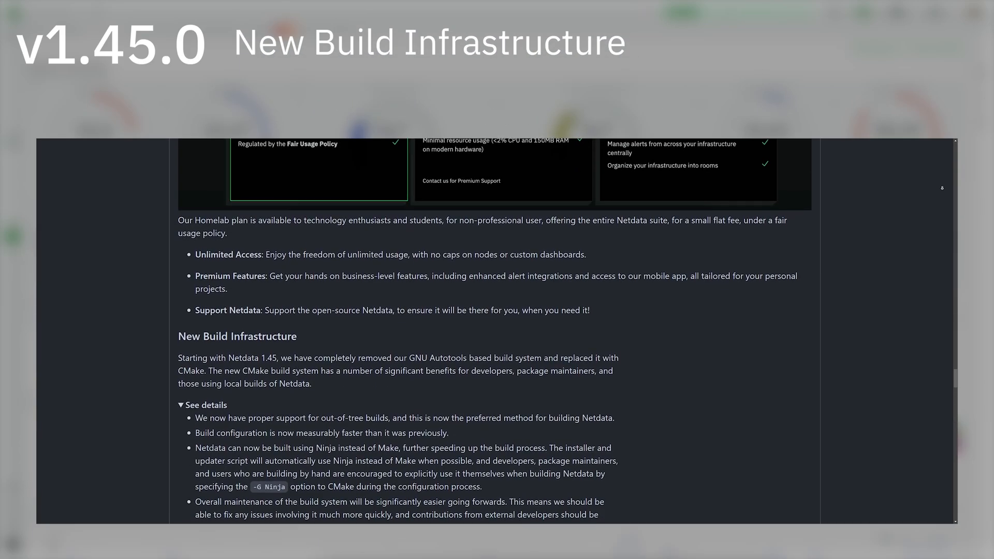
Scroll the release notes to the expanded New Build Infrastructure section
scroll(down, 3)
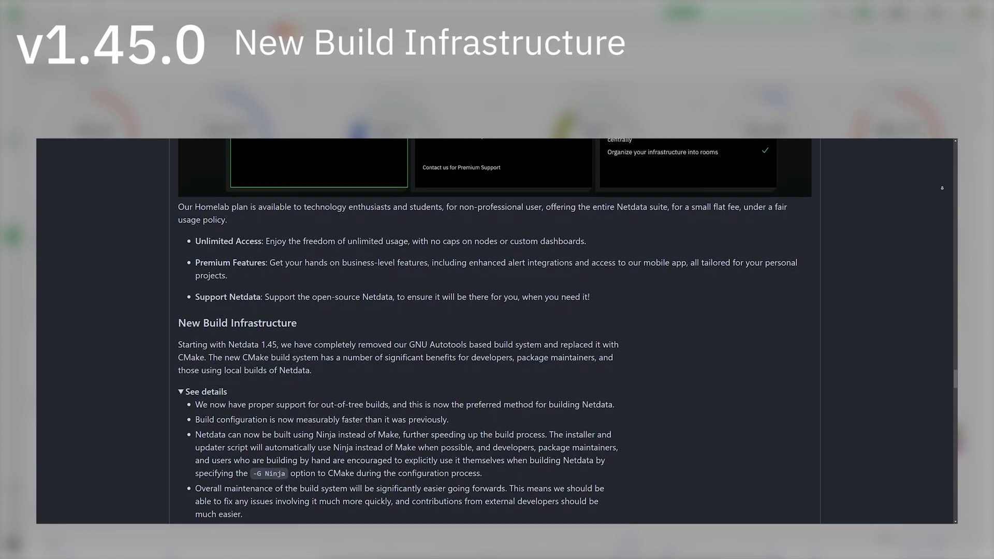
scroll(down, 3)
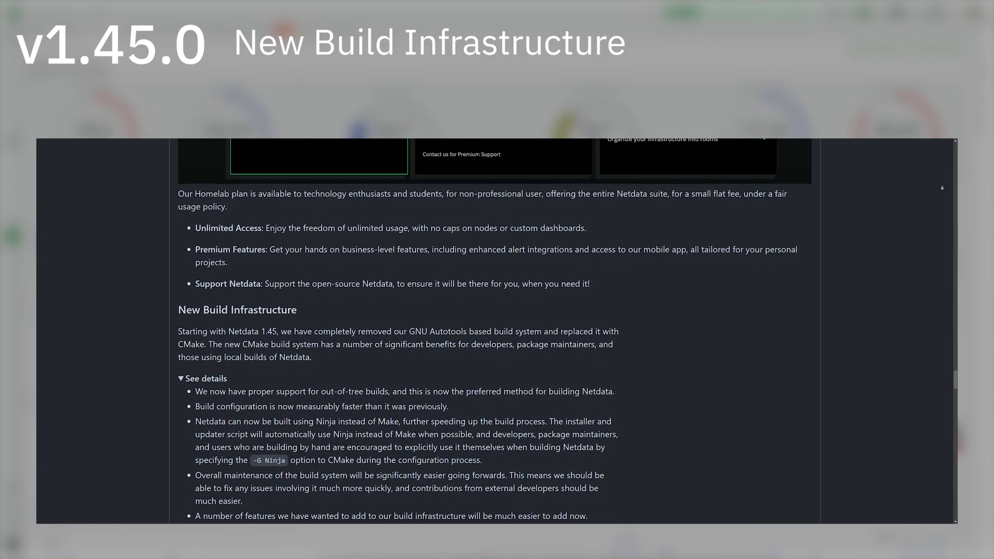
scroll(down, 3)
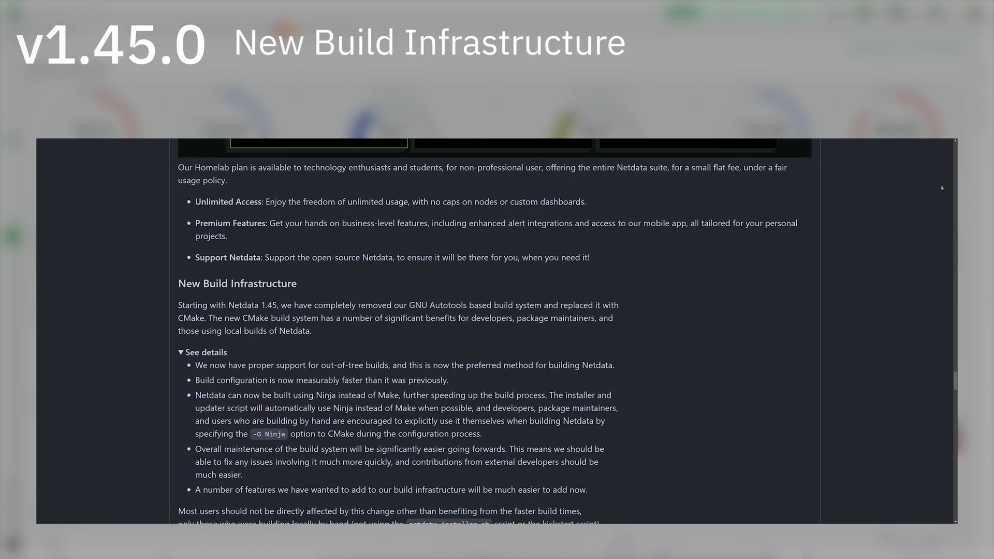
scroll(down, 3)
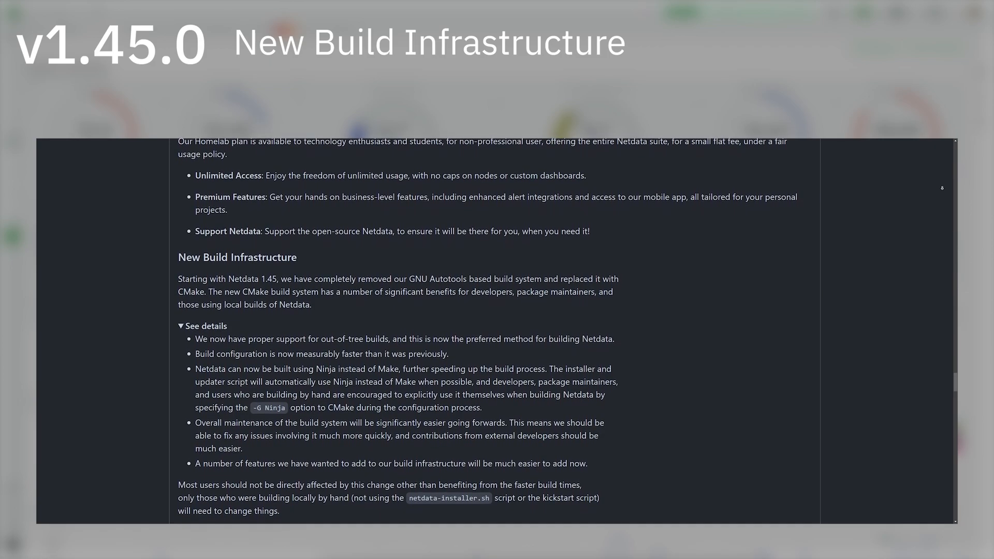
scroll(down, 3)
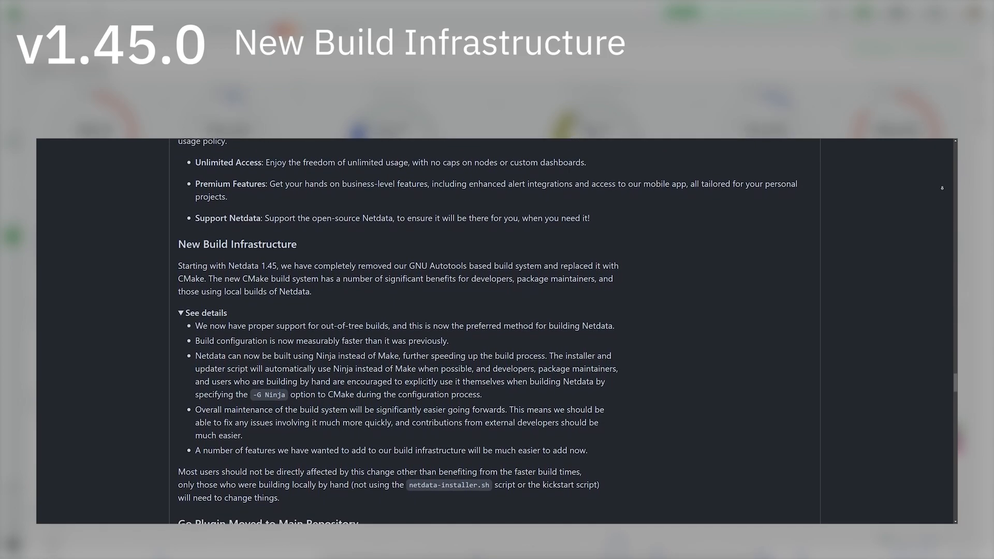
scroll(down, 3)
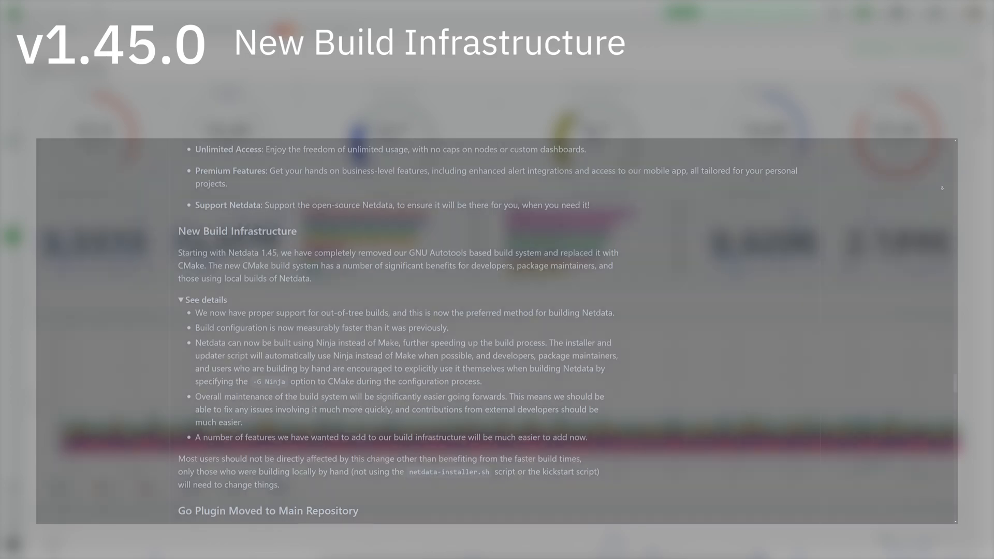
scroll(down, 3)
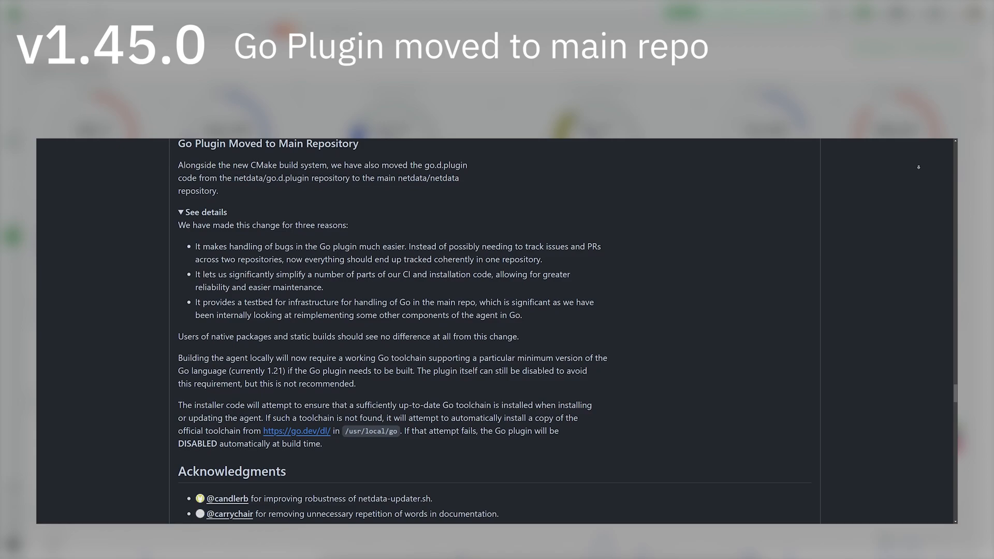
Scroll down past the Go Plugin Moved to Main Repository section to the Acknowledgments
scroll(down, 3)
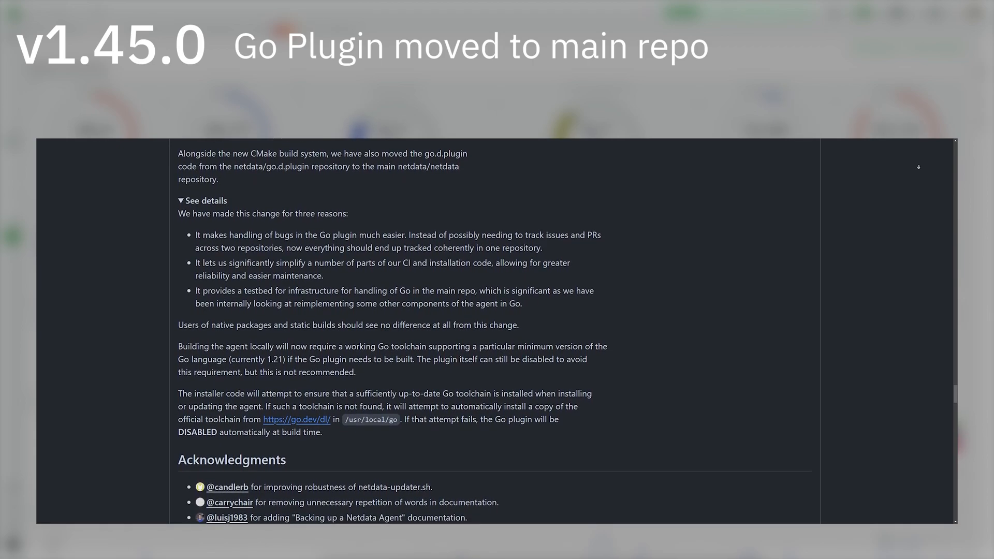